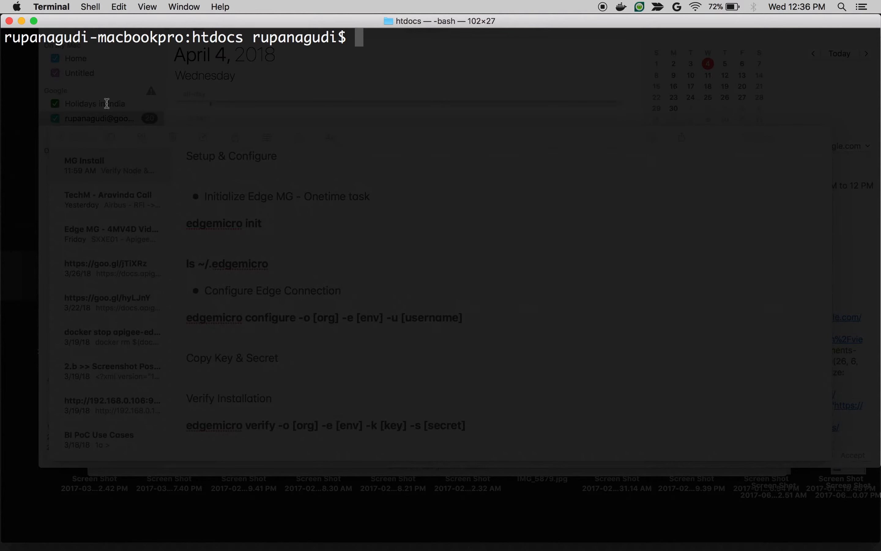
# Step: Check the installed versions with node -v and npm -v, reporting v7.4.0 and 4.0.5
pyautogui.write('node')
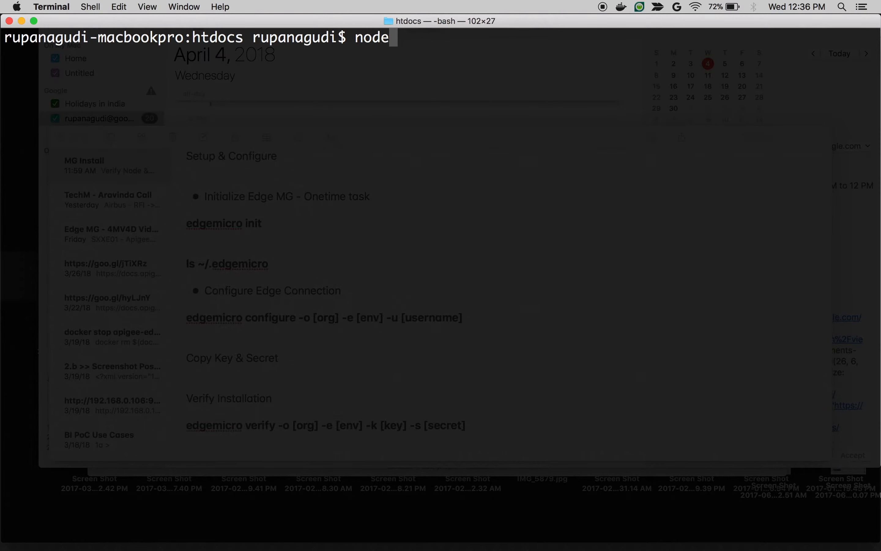
pyautogui.write('-v')
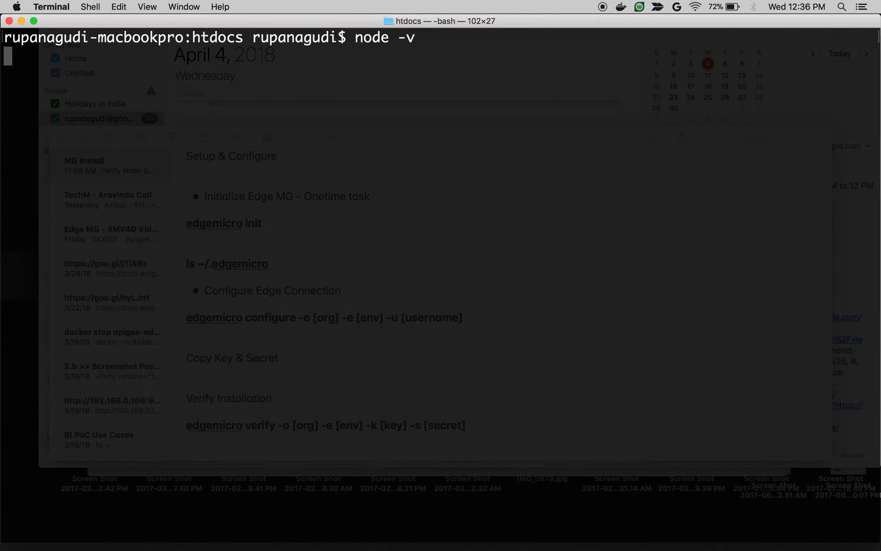
pyautogui.press('Return')
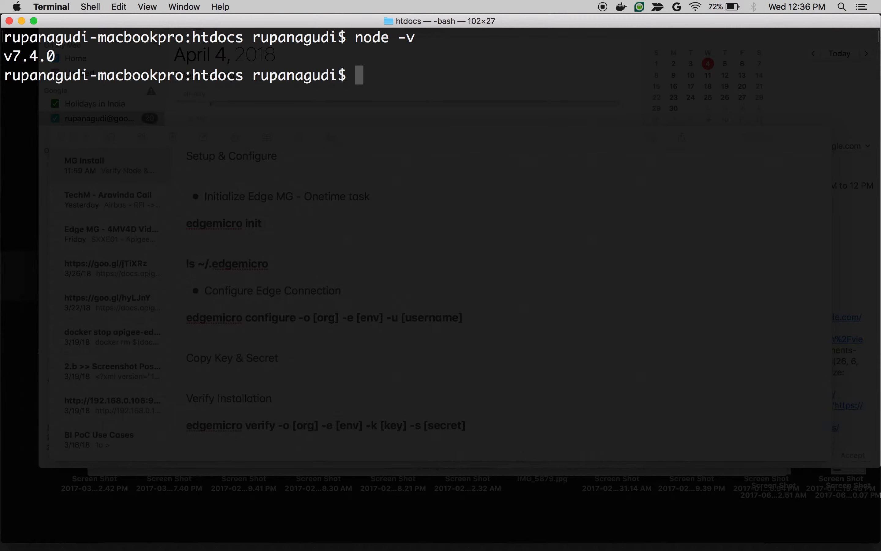
pyautogui.write('npm')
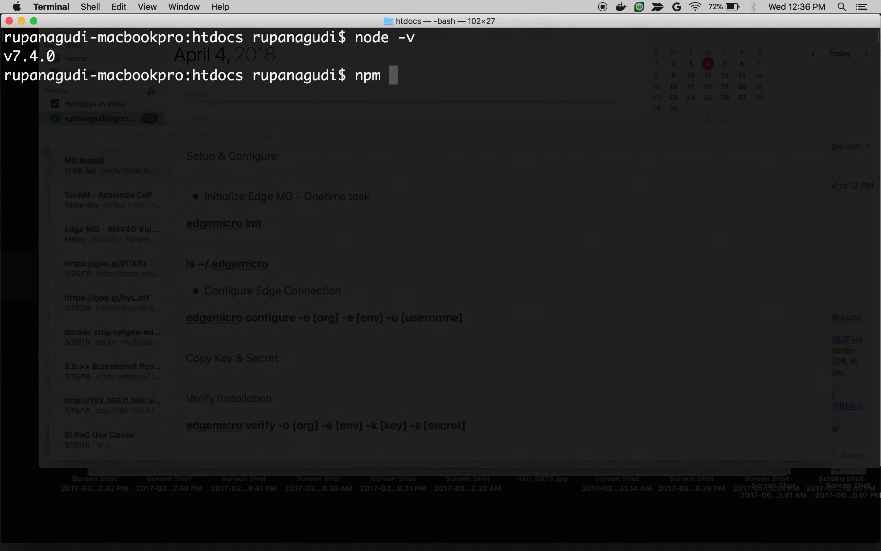
pyautogui.write('-v')
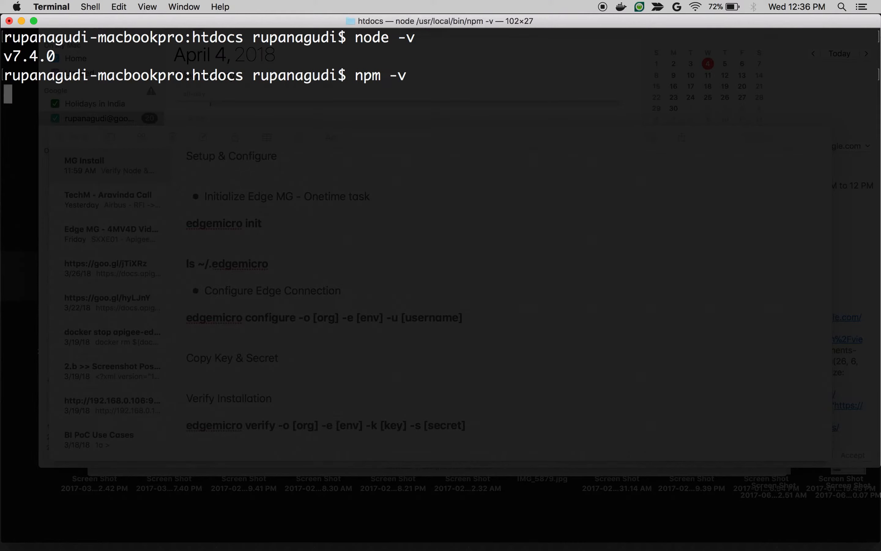
pyautogui.press('Return')
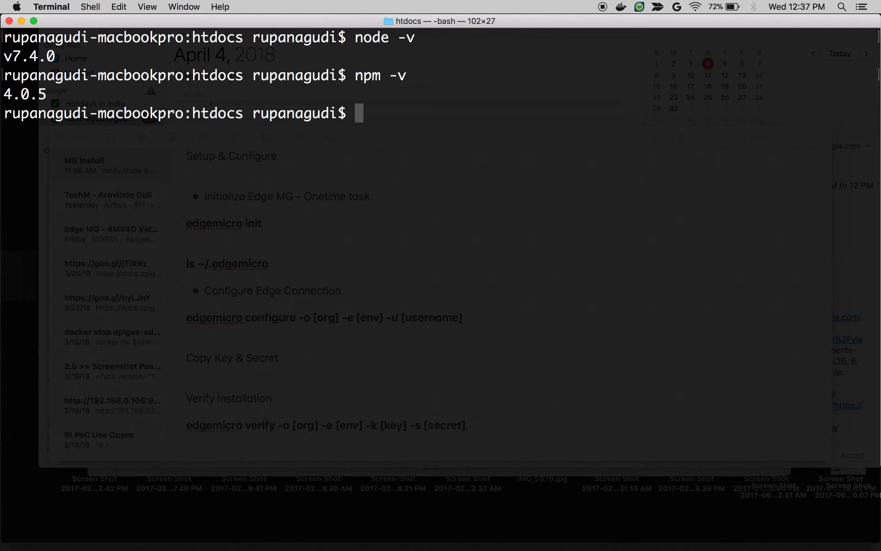
# Step: Run sudo npm install -g edgemicro to install the package globally
pyautogui.write('sudo')
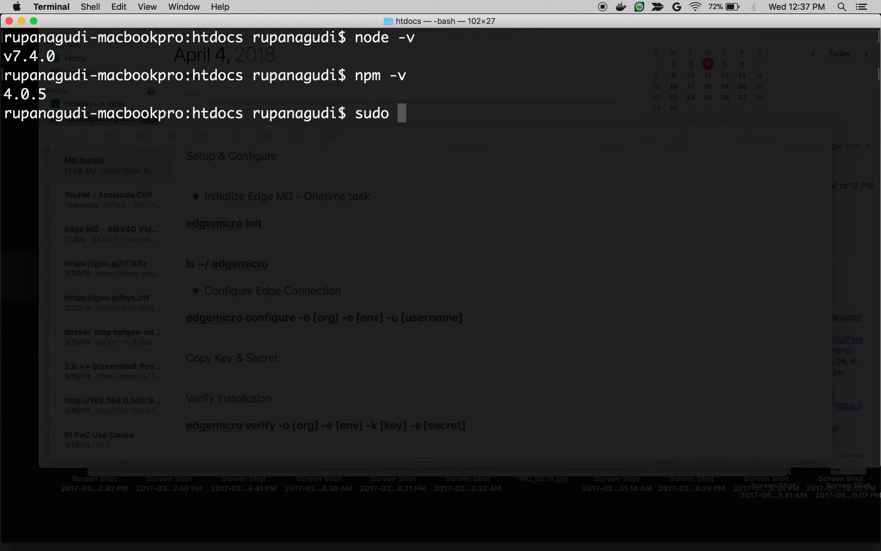
pyautogui.write('npm install -')
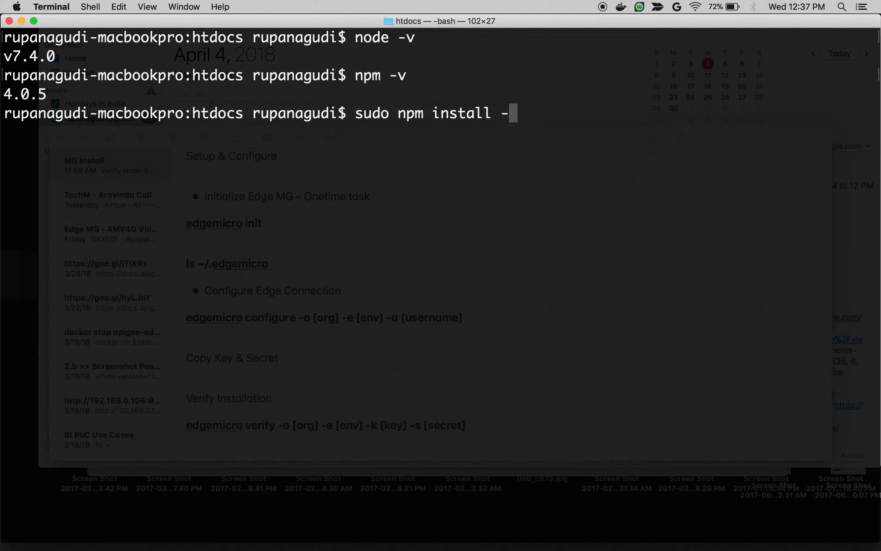
pyautogui.write('g edgemicro')
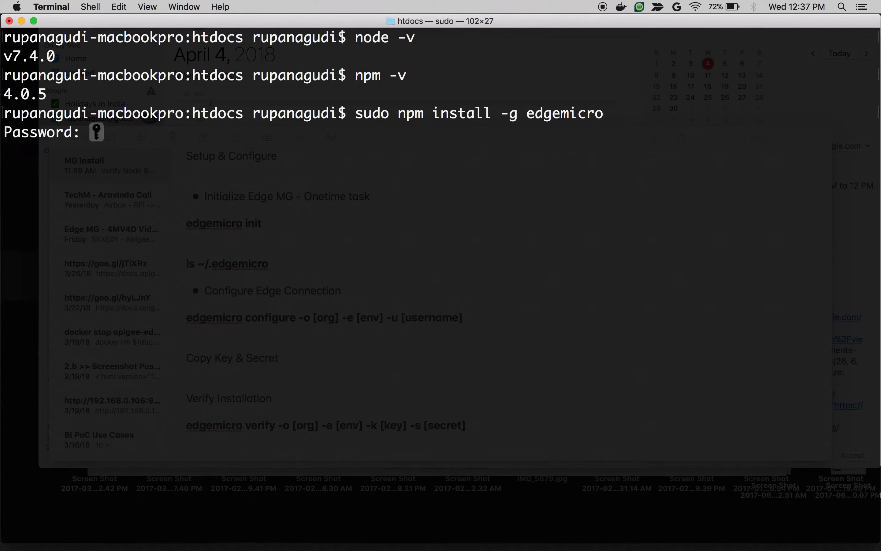
pyautogui.press('Return')
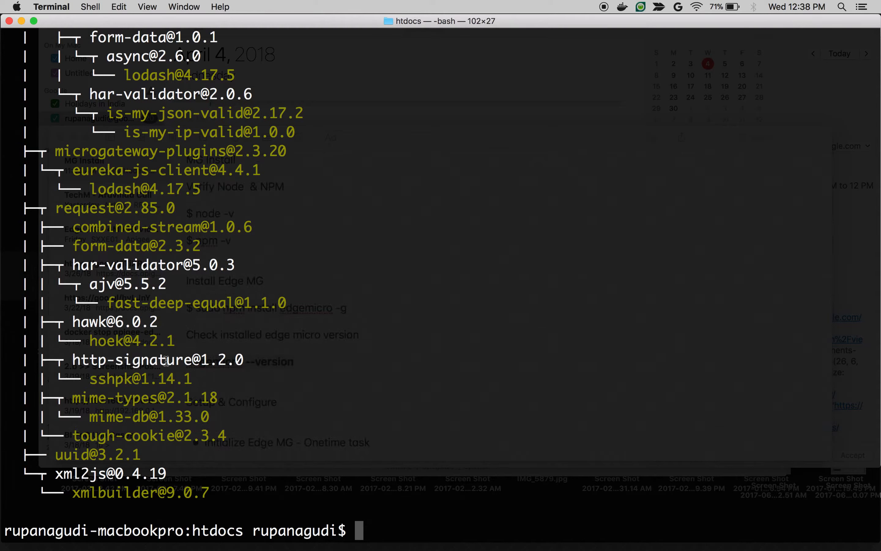
# Step: Run edgemicro --version, reporting 2.5.15 on nodejs v7.4.0
pyautogui.write('edgemicro --version')
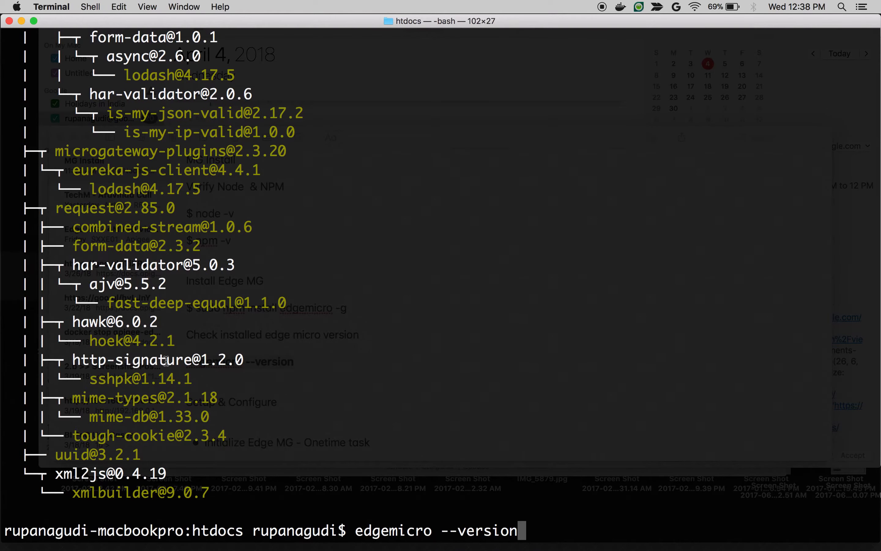
pyautogui.press('Return')
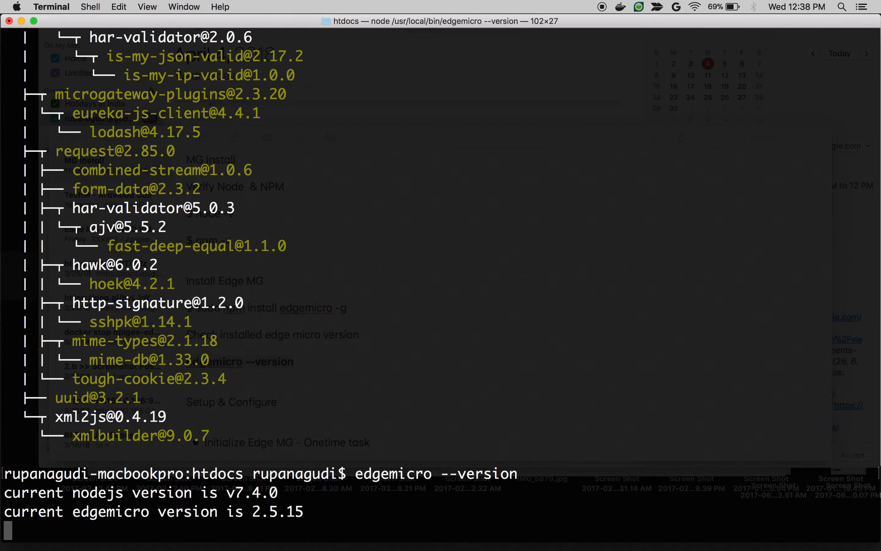
pyautogui.press('Return')
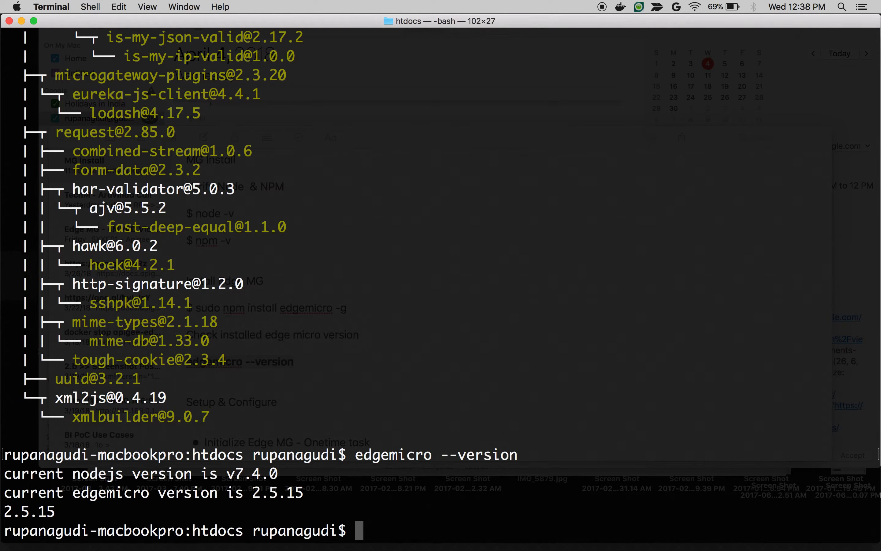
# Step: Run edgemicro init to initialize the Microgateway configuration
pyautogui.write('edgemi')
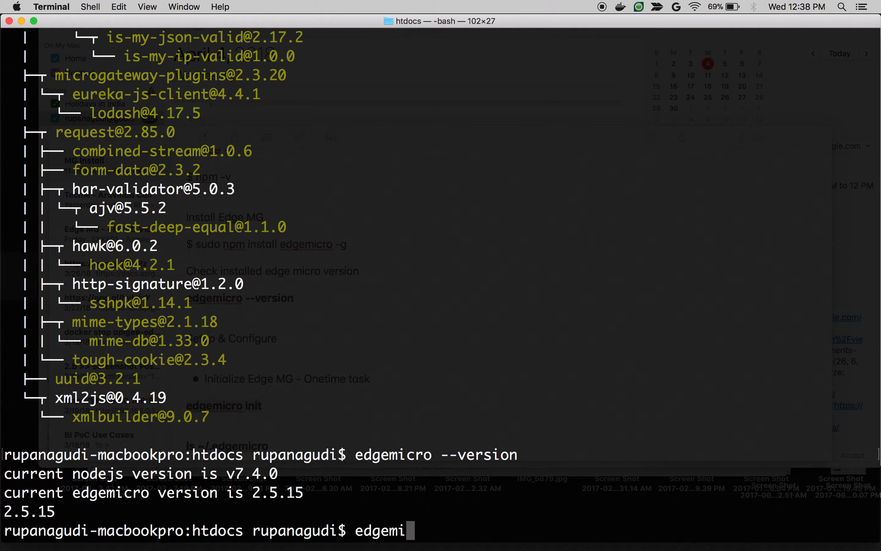
pyautogui.press('Return')
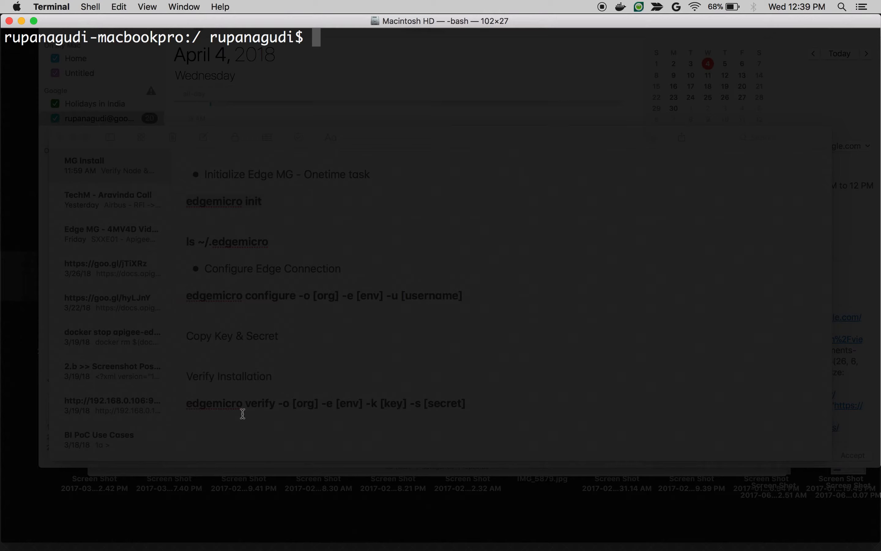
# Step: Run edgemicro configure for org apigee4mv4d, environment test and user anils
pyautogui.write('edgemicro configure -o [org] -e [env] -u [username]')
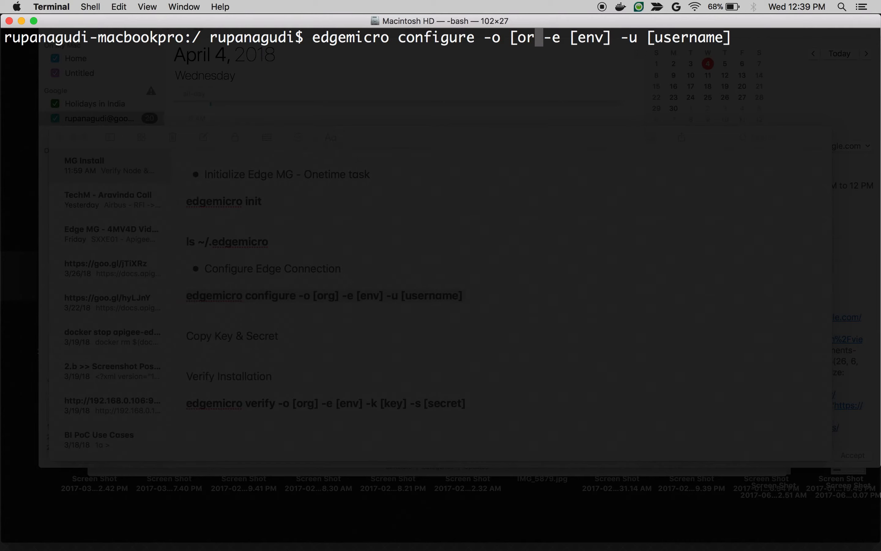
pyautogui.write('apigee4')
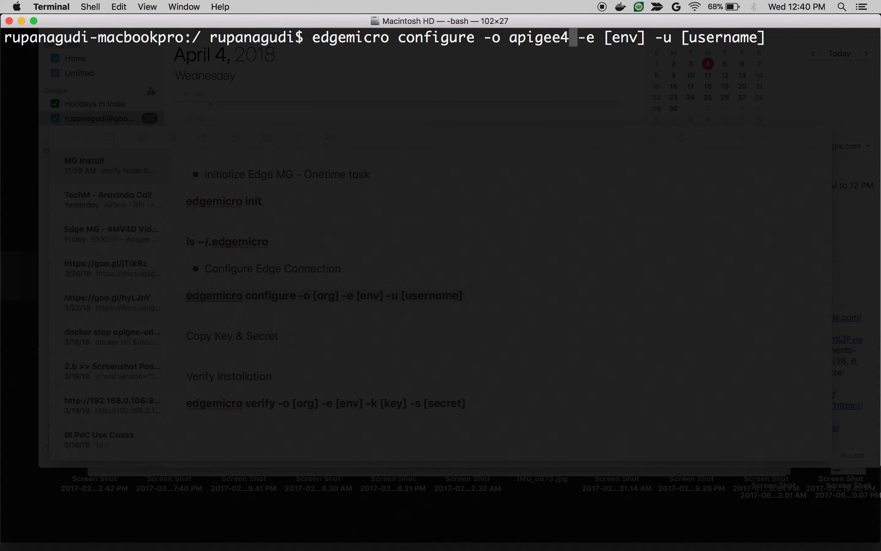
pyautogui.write('mv4d')
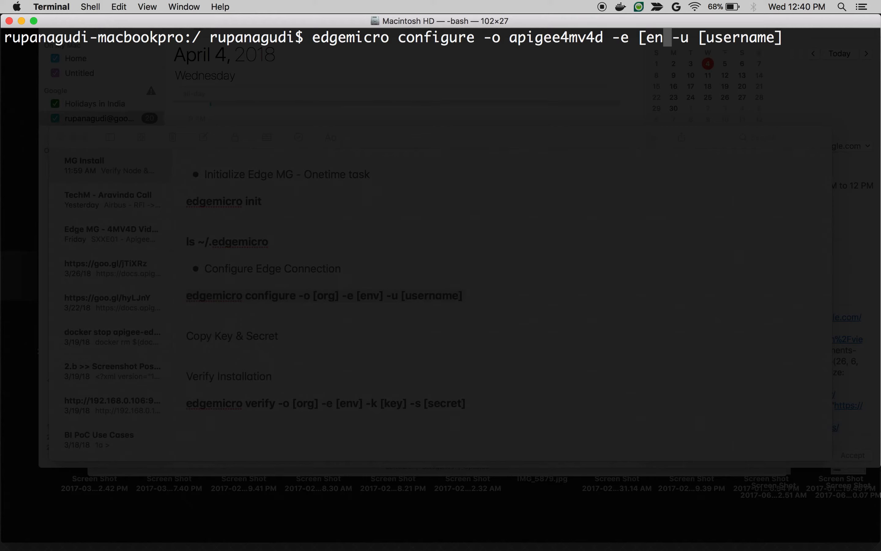
pyautogui.write('test')
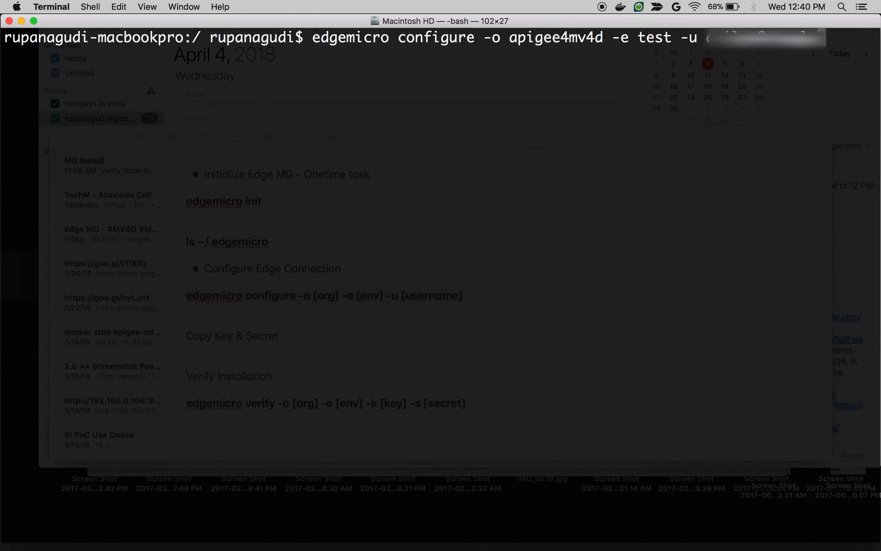
pyautogui.write('anils')
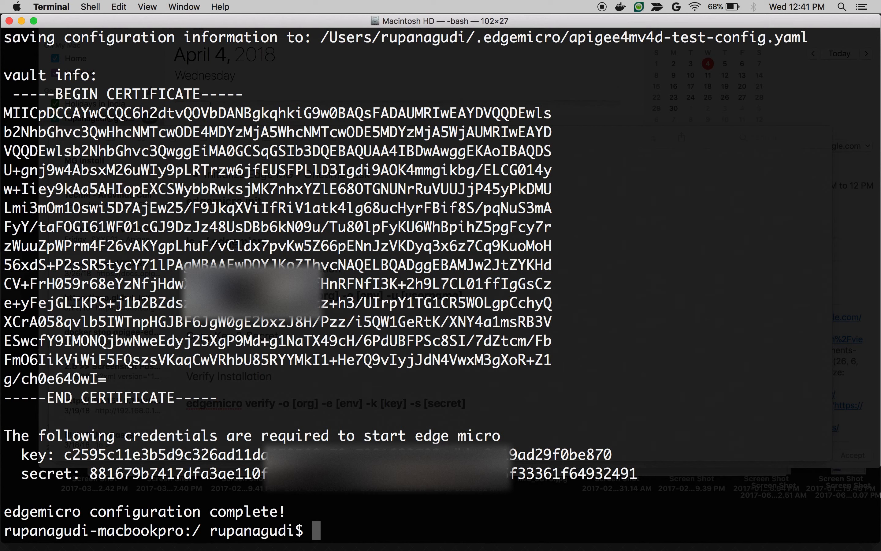
# Step: Compose edgemicro verify for org apigee4mv4d, env test with the issued key, secret still blank
pyautogui.write('edgemicro verify -o [org] -e [env] -k [key] -s [secret]')
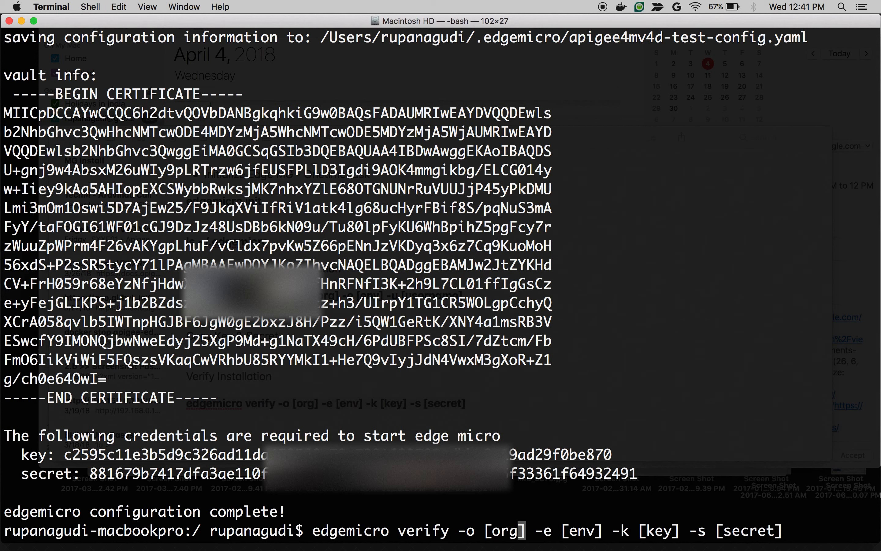
pyautogui.write('apigee4mv4d')
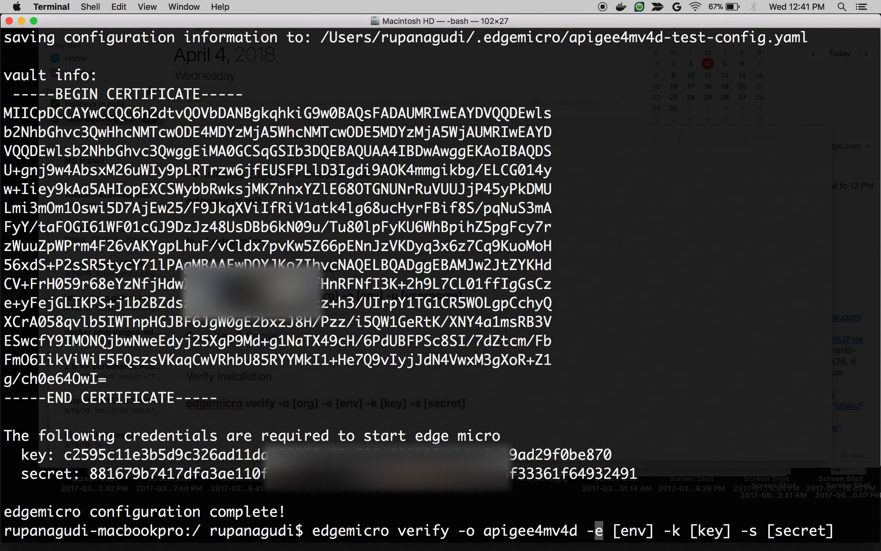
pyautogui.write('t')
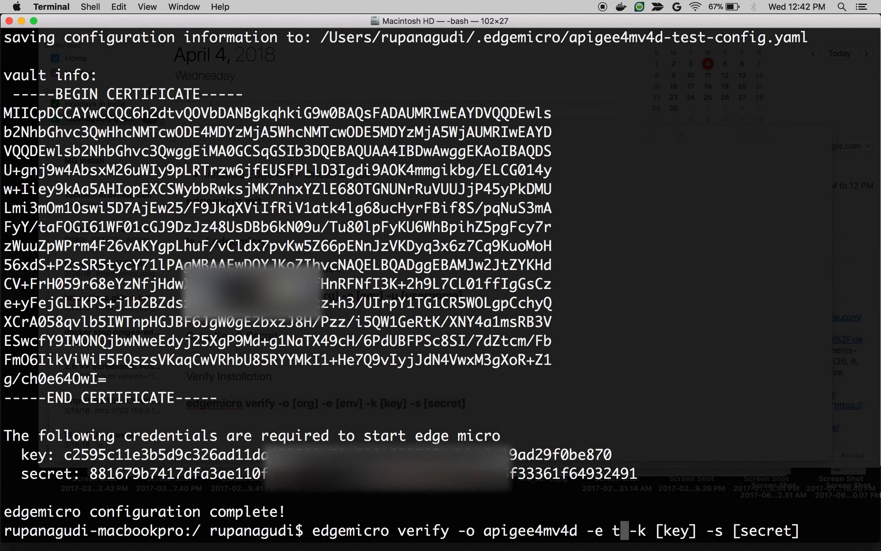
pyautogui.write('est')
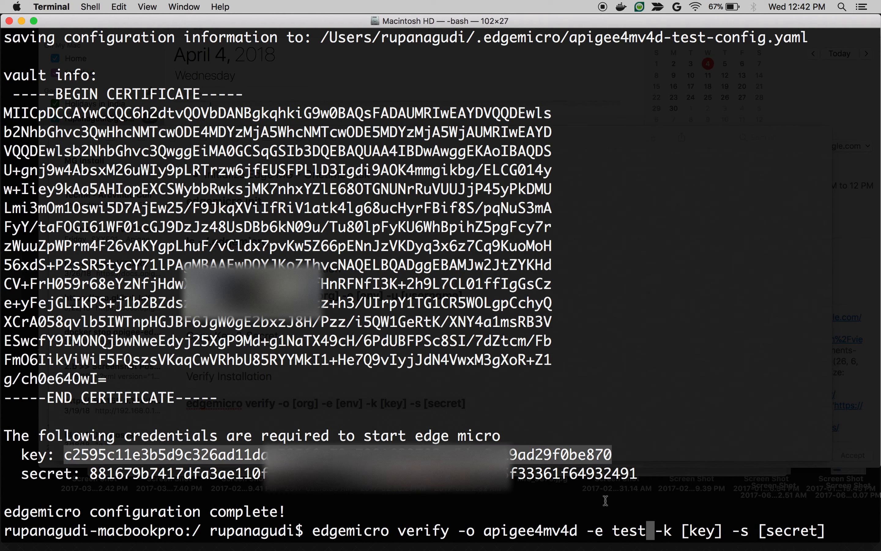
pyautogui.press('backspace')
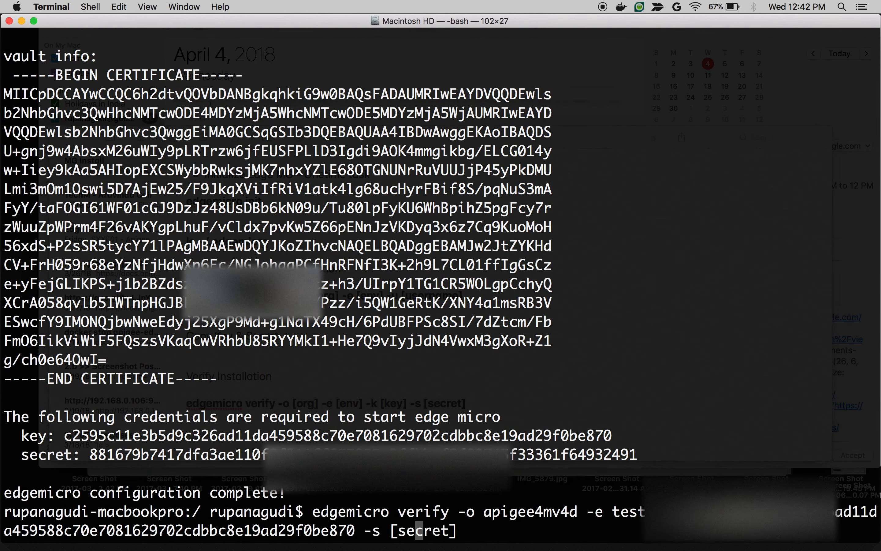
pyautogui.press('backspace')
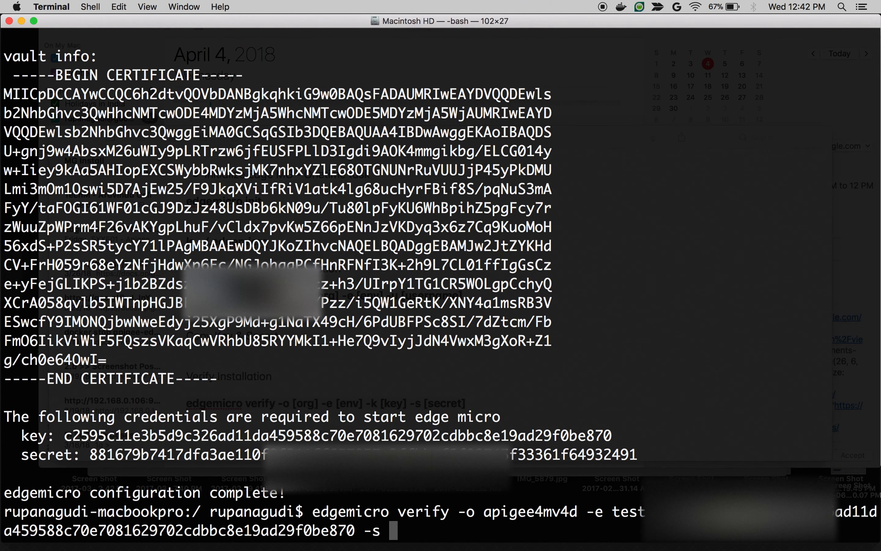